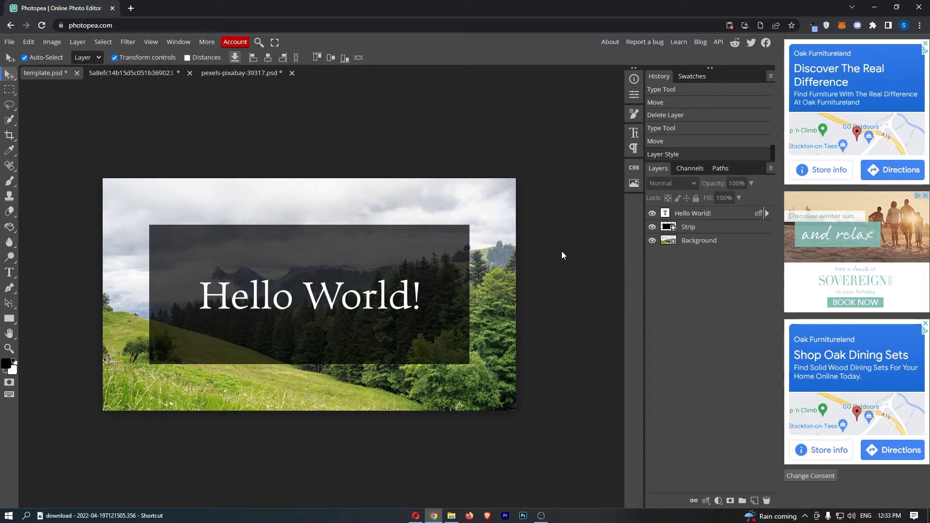
mouse_move(275, 327)
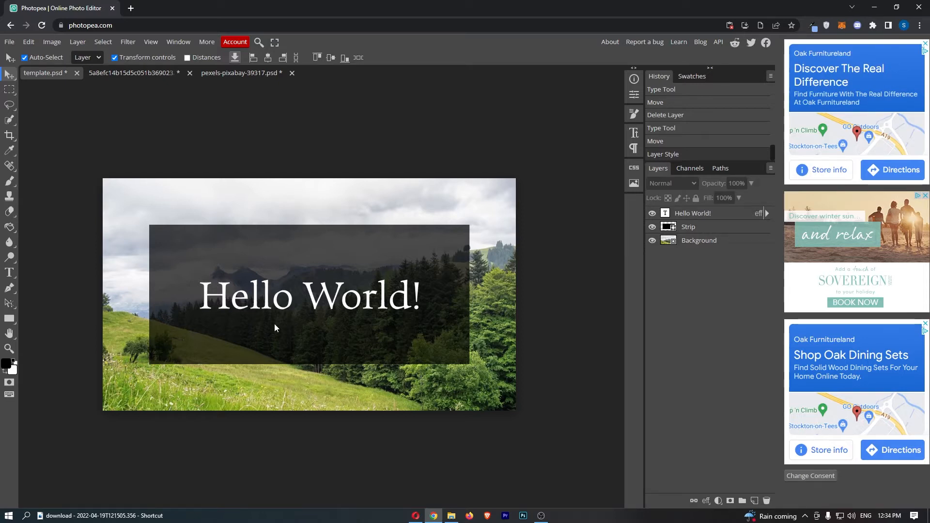
mouse_move(377, 306)
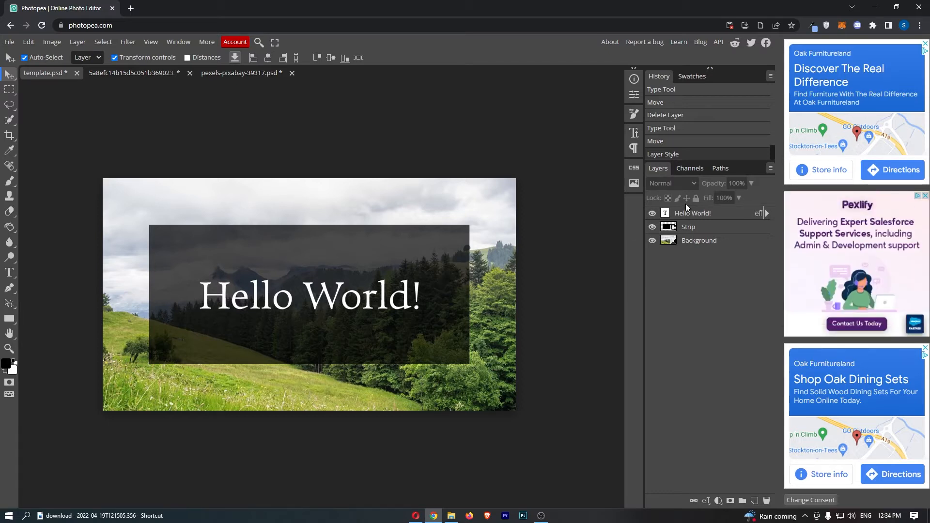
mouse_move(564, 262)
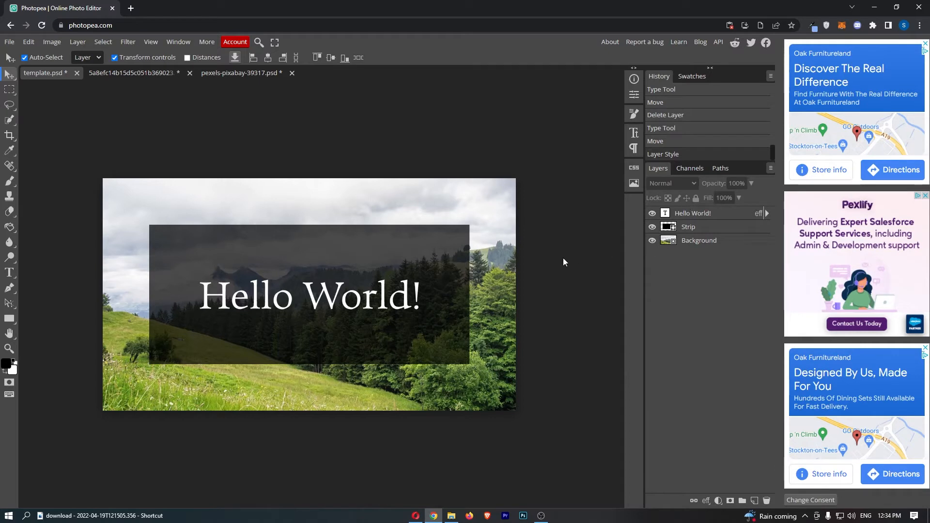
mouse_move(320, 306)
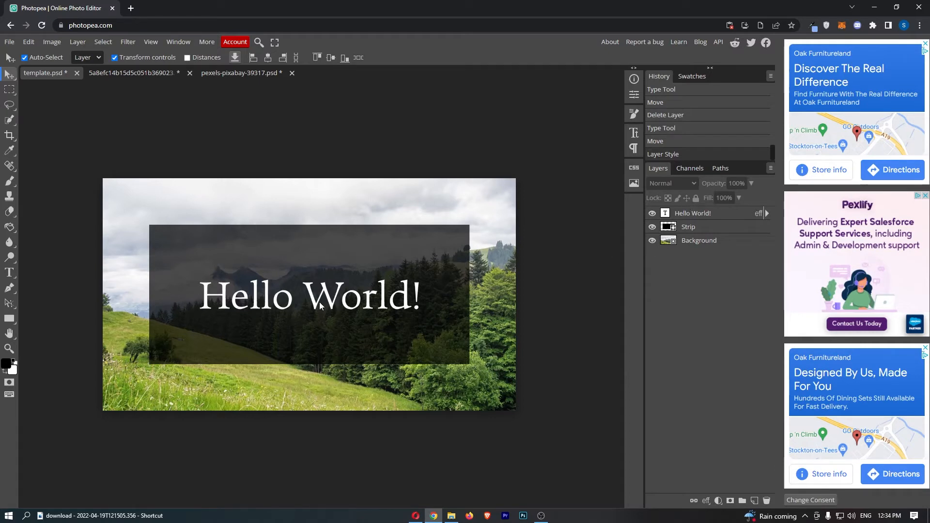
Add a Gradient Overlay layer effect to the 'Hello World!' text layer
left_click(322, 308)
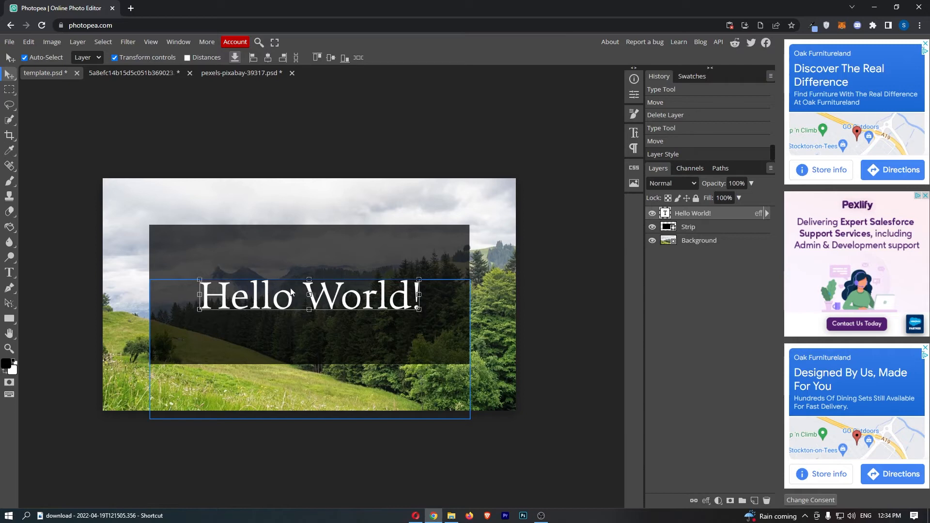
mouse_move(705, 468)
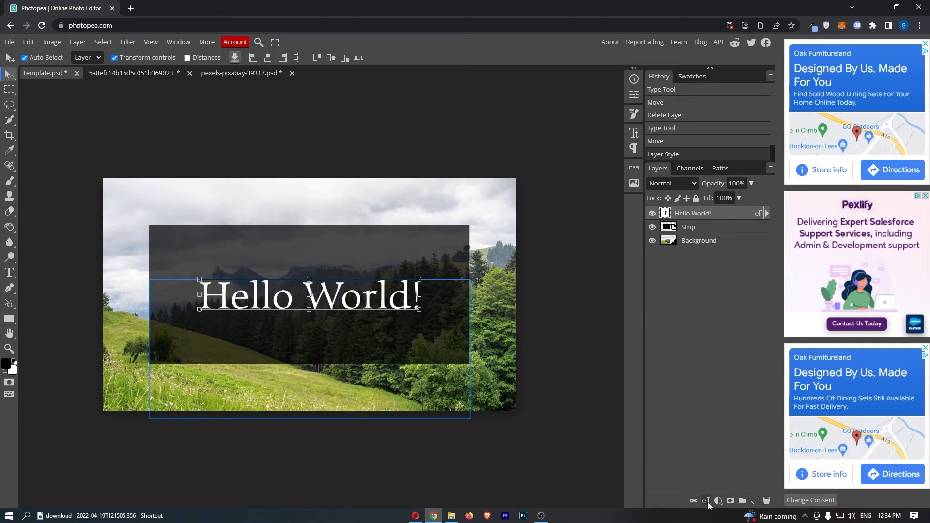
left_click(706, 501)
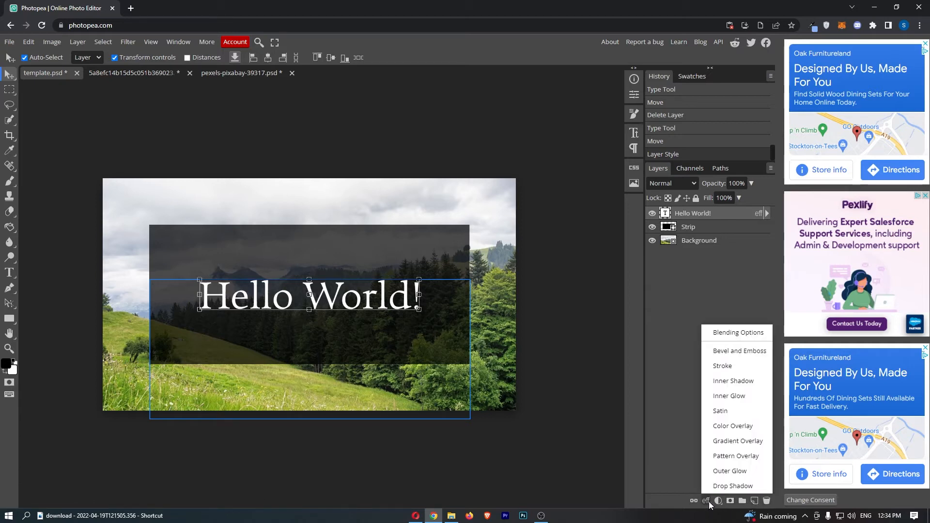
mouse_move(730, 471)
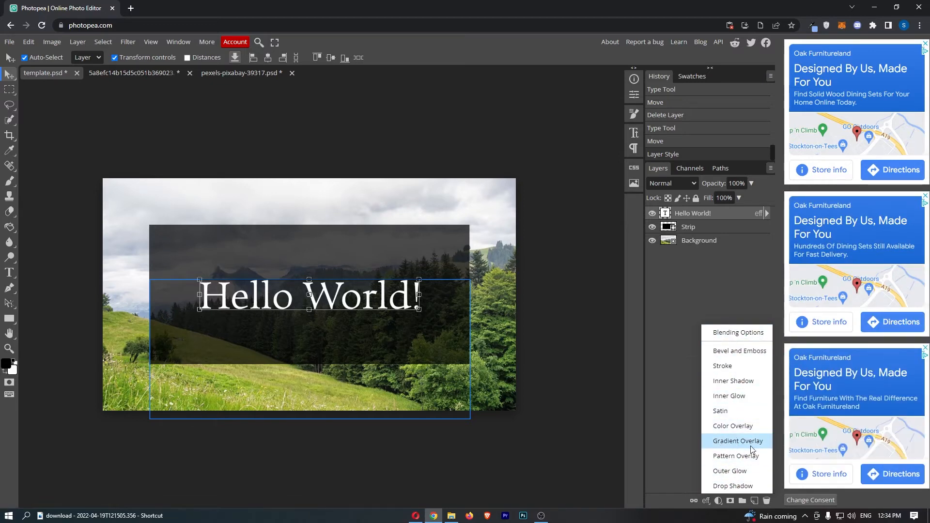
left_click(734, 440)
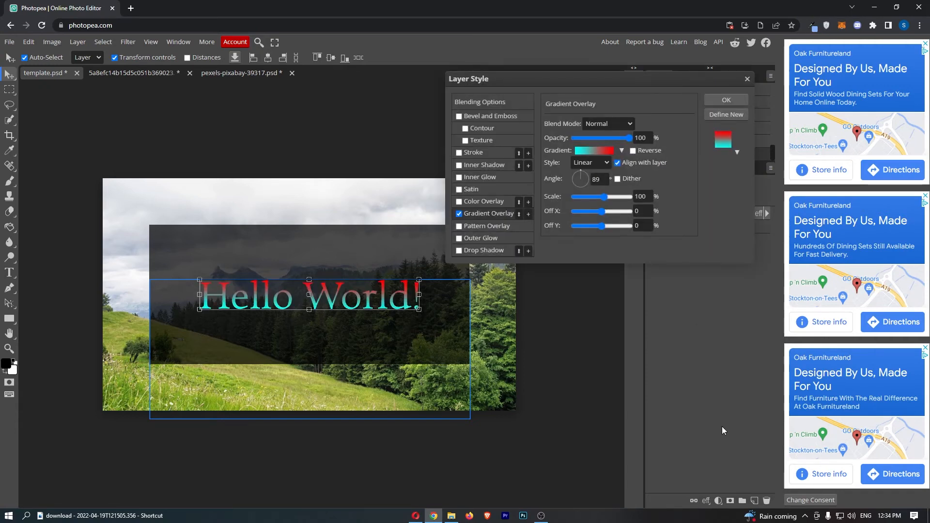
mouse_move(378, 304)
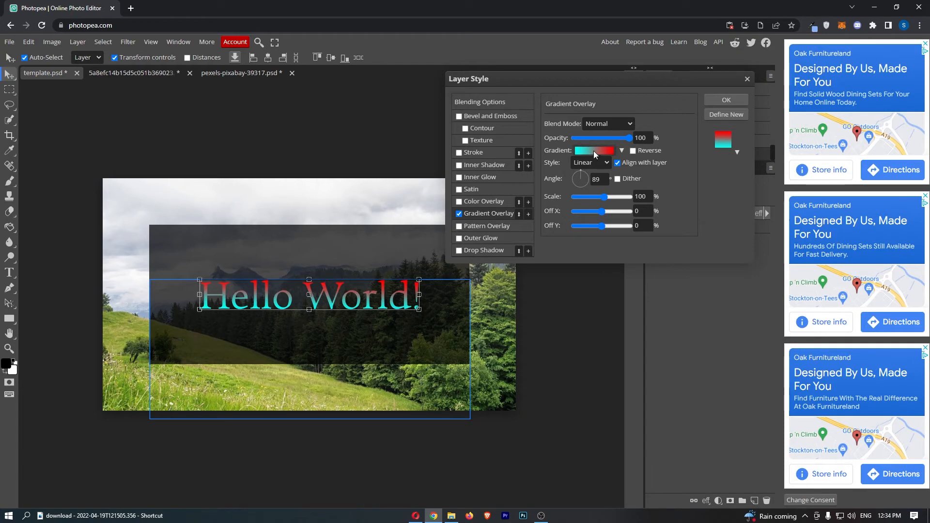
Edit the overlay gradient and set its starting colour stop to white
left_click(594, 150)
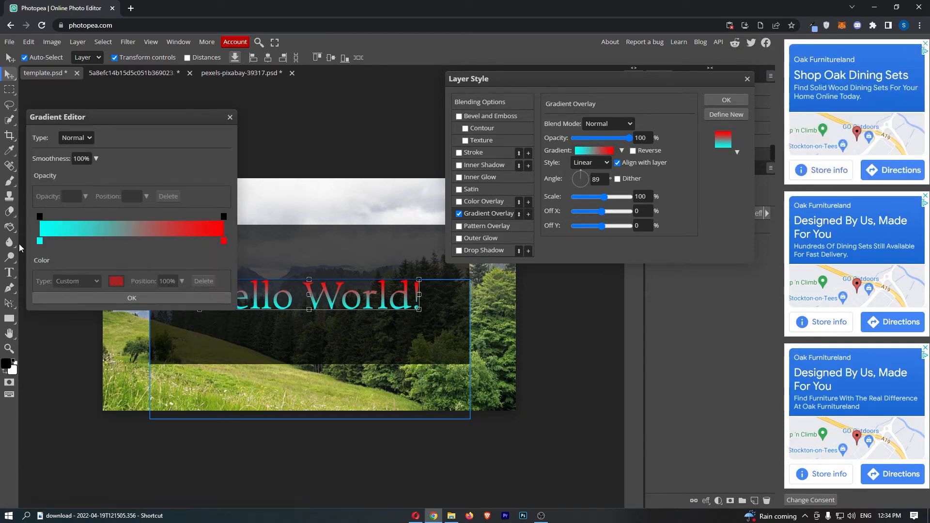
left_click(40, 240)
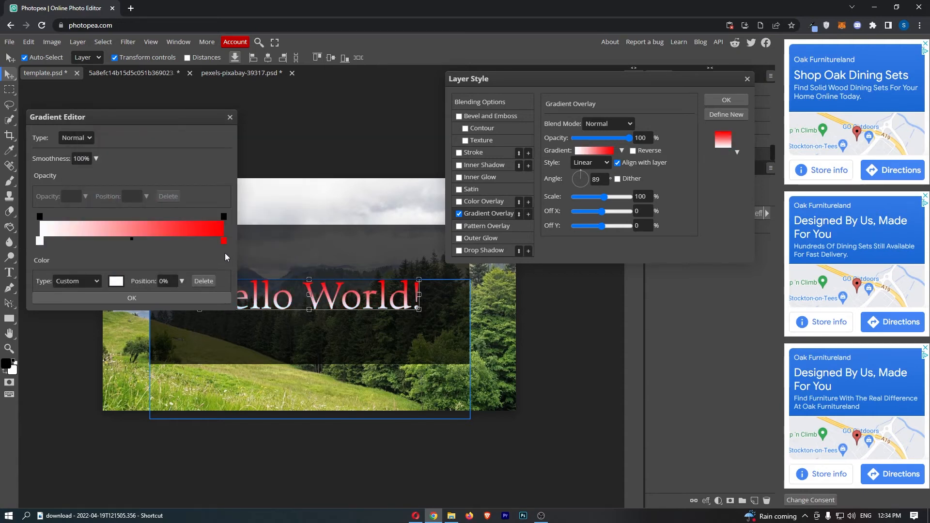
Change the gradient's end stop from red to blue and confirm the white-to-blue gradient
left_click(223, 240)
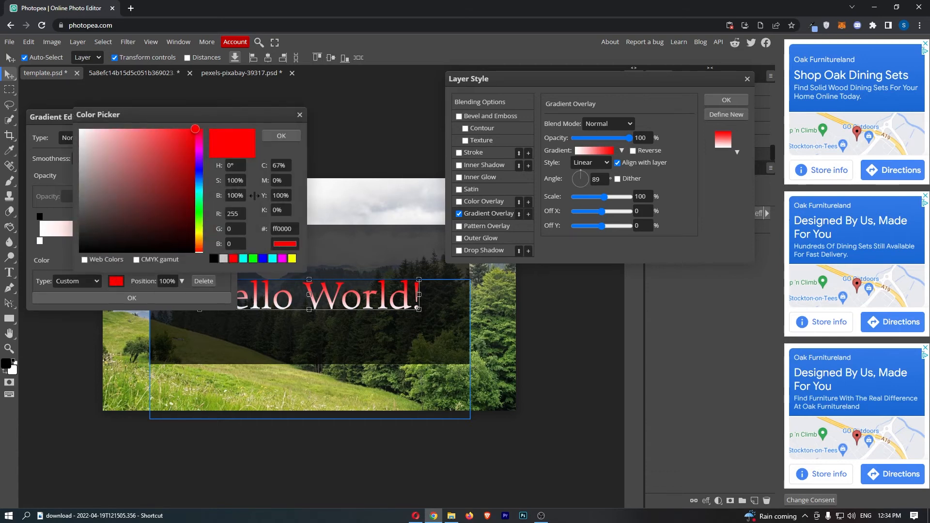
left_click(201, 141)
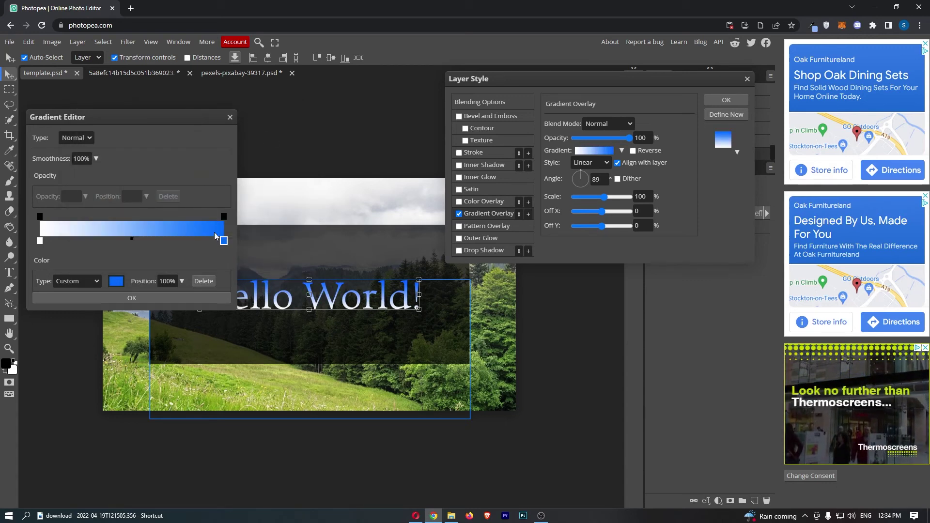
left_click(132, 298)
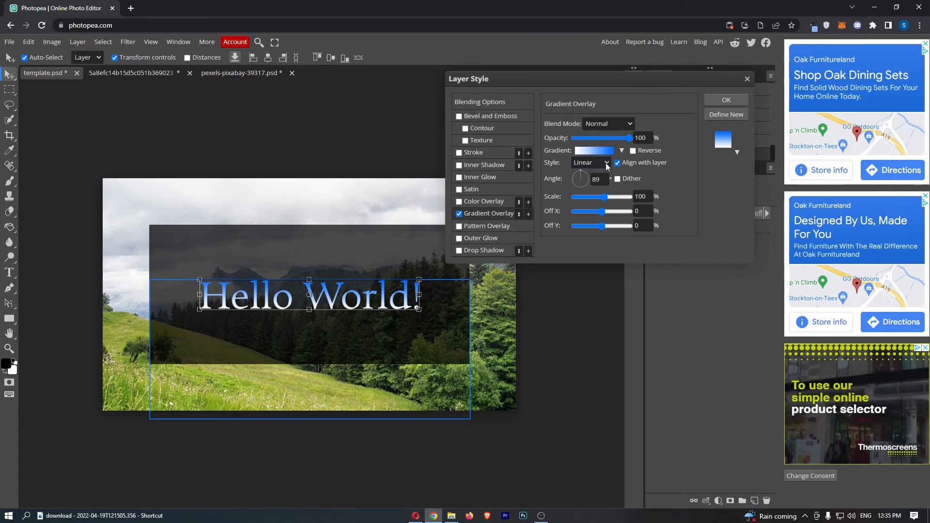
left_click(608, 162)
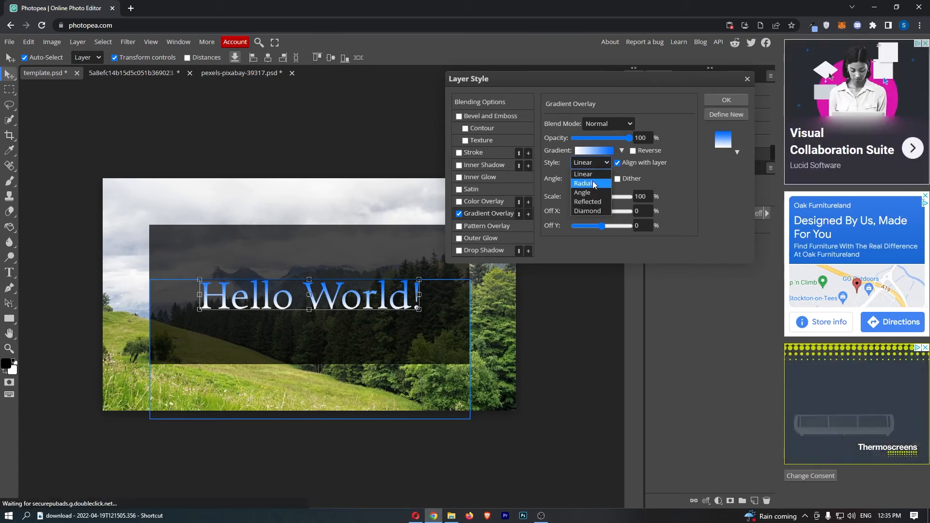
left_click(582, 192)
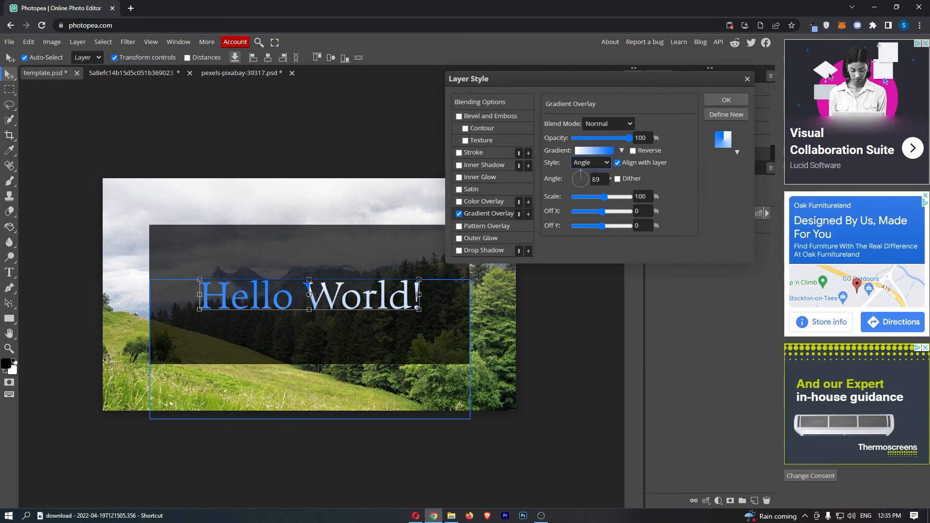
left_click(590, 163)
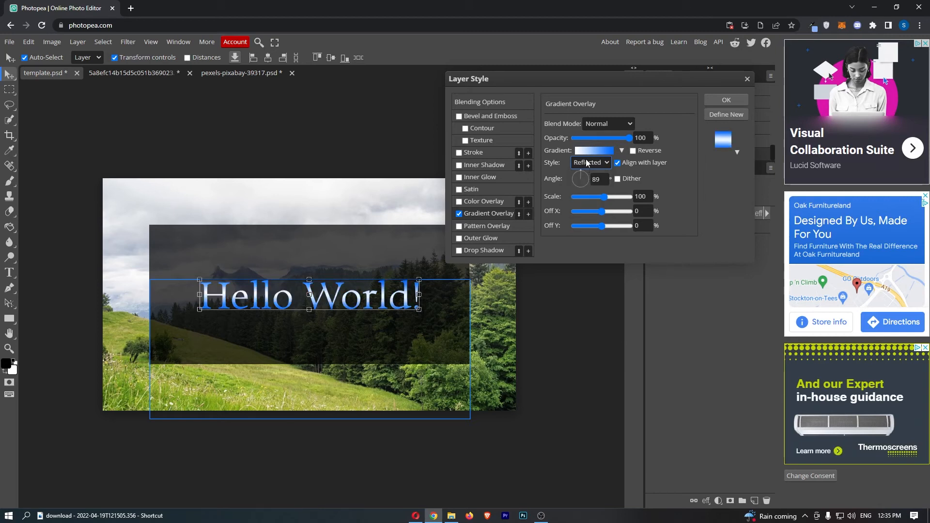
left_click(591, 162)
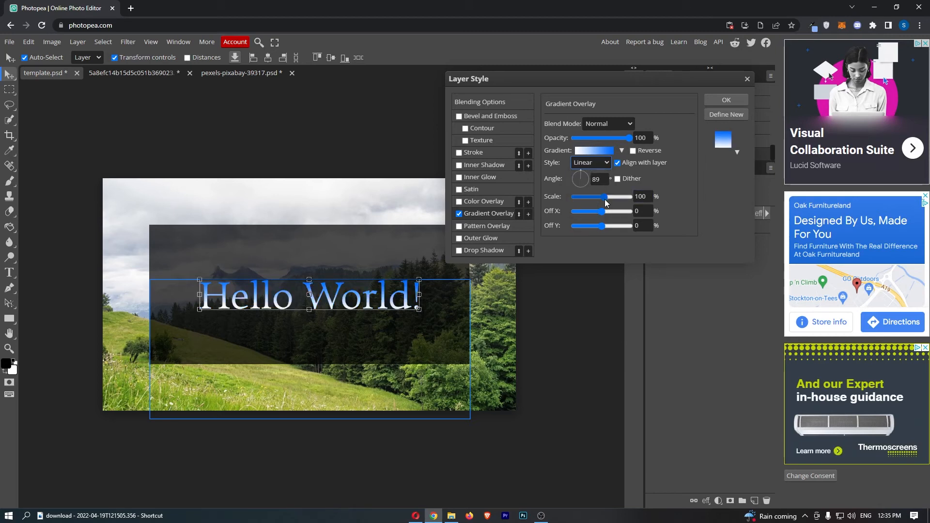
Try the gradient angle and scale, leave them near 88° and 100%, and commit the overlay
left_click_drag(581, 178, 571, 183)
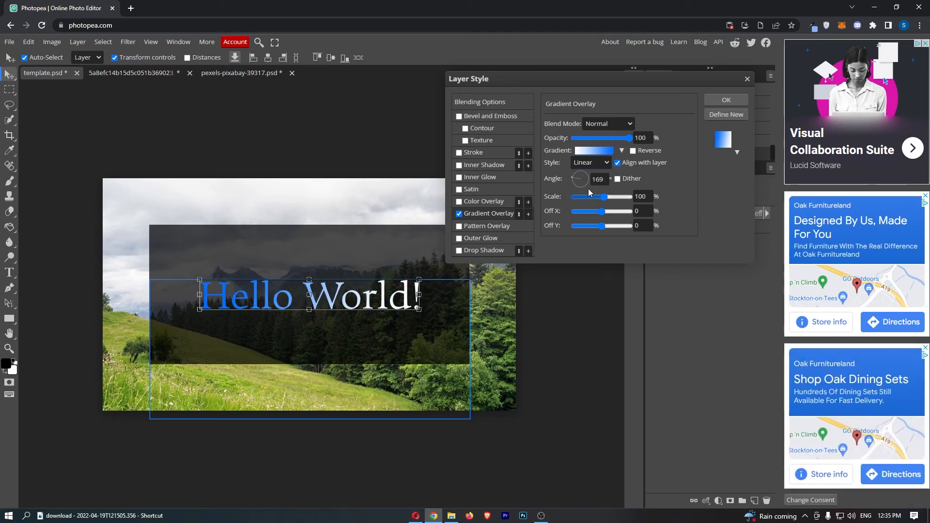
left_click_drag(580, 178, 581, 173)
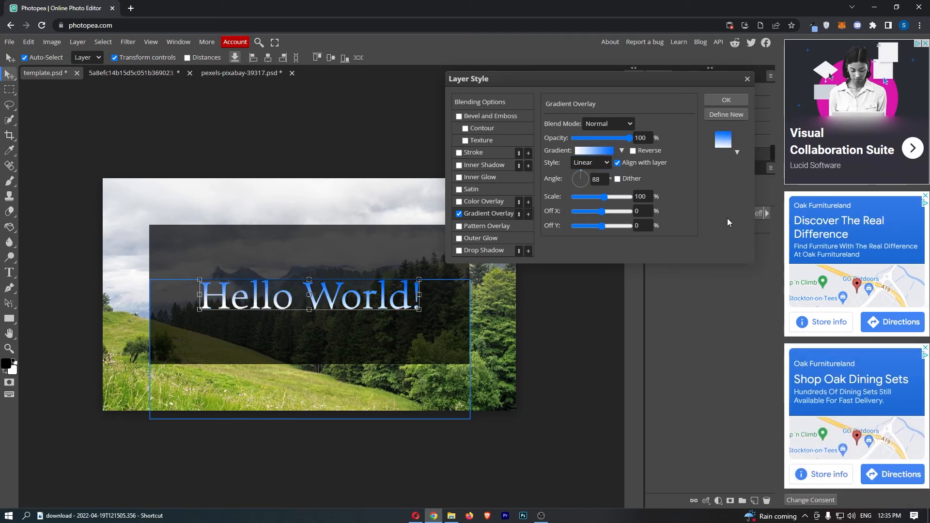
left_click_drag(628, 197, 572, 196)
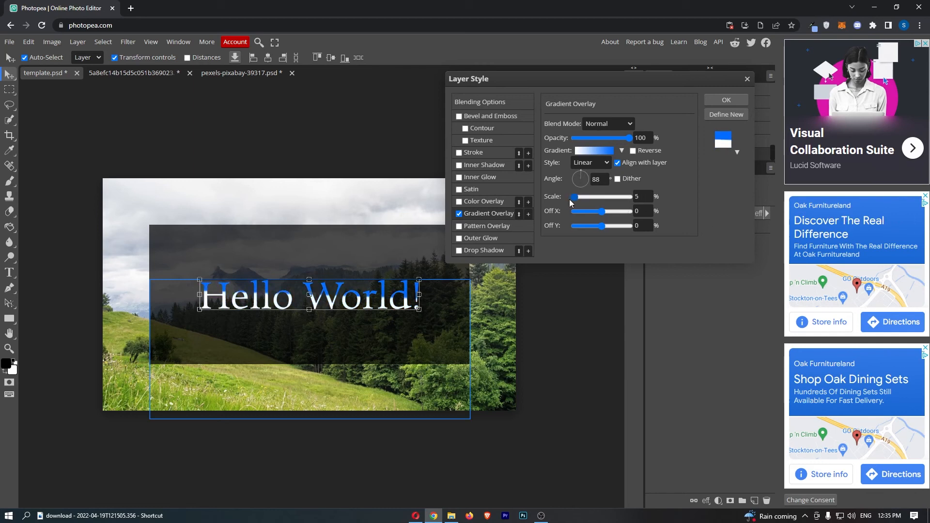
left_click_drag(572, 196, 617, 197)
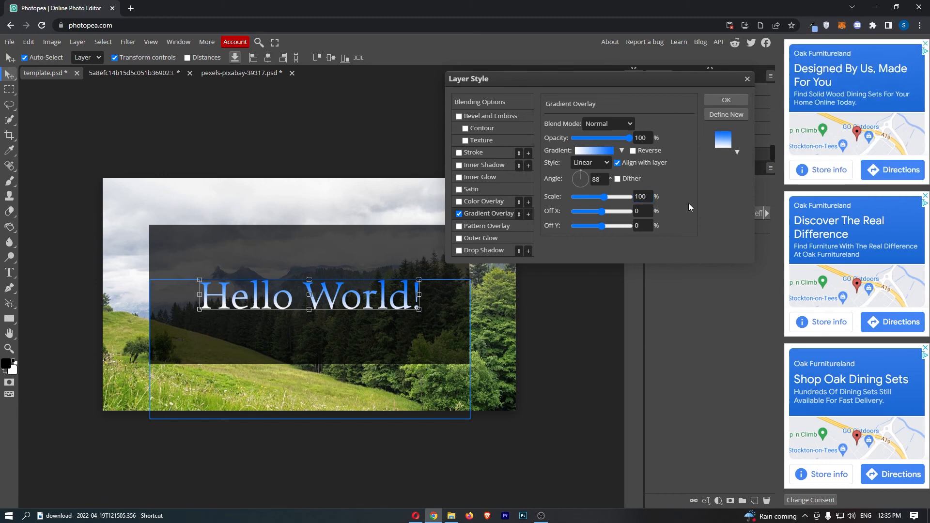
left_click(726, 100)
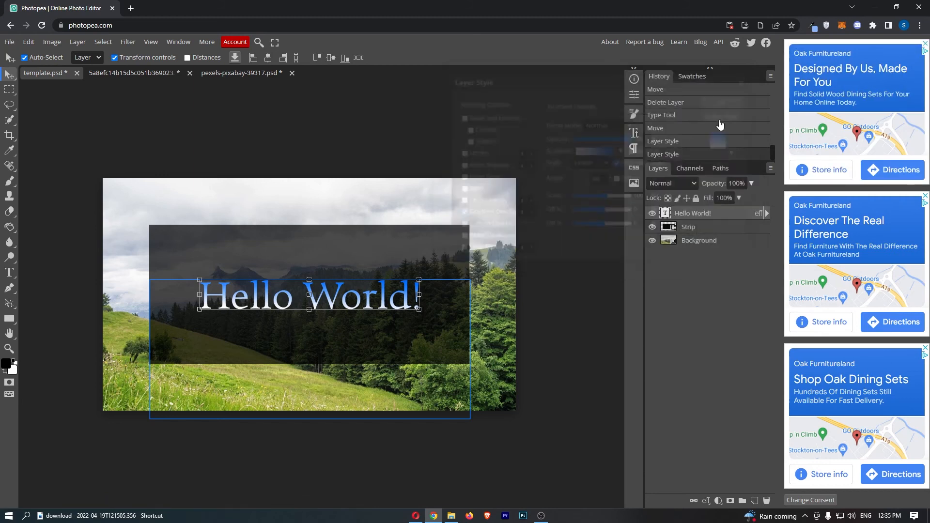